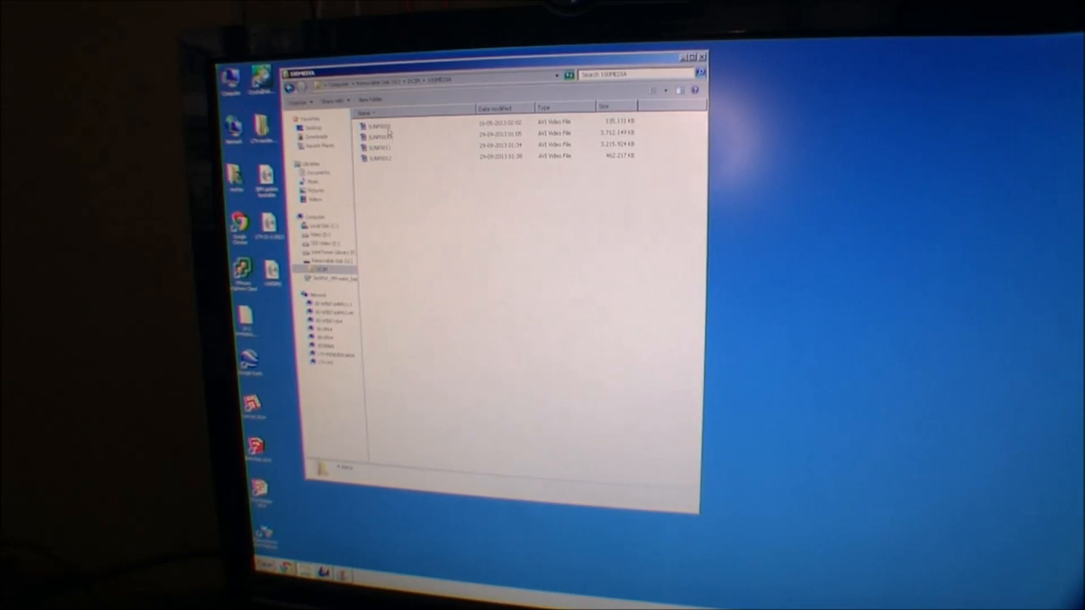
Select the first and last AVI files in the DCIM folder, then play the last recording
click(381, 121)
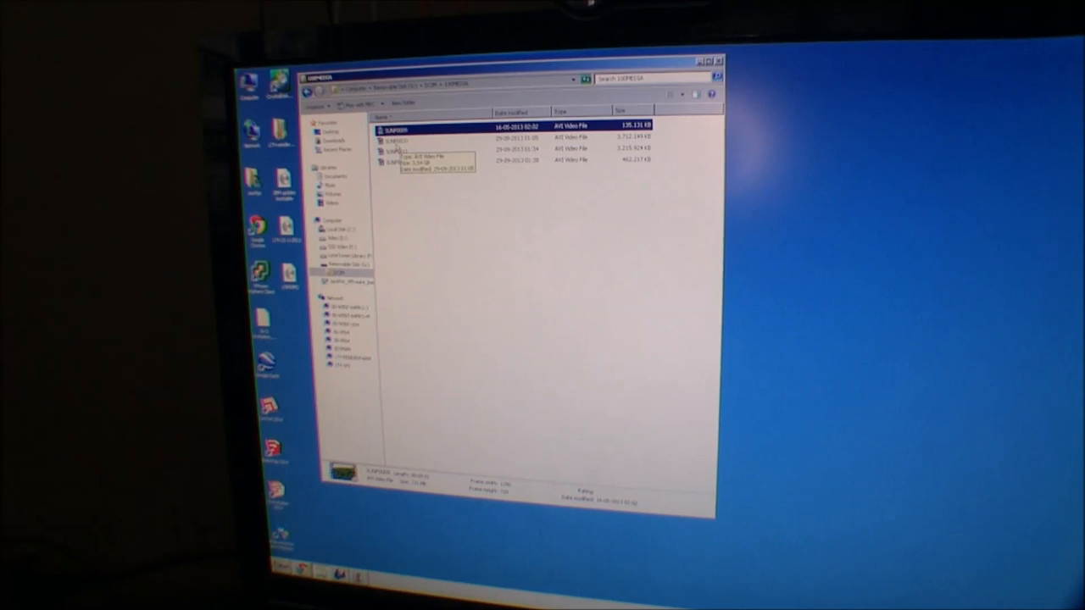
click(423, 137)
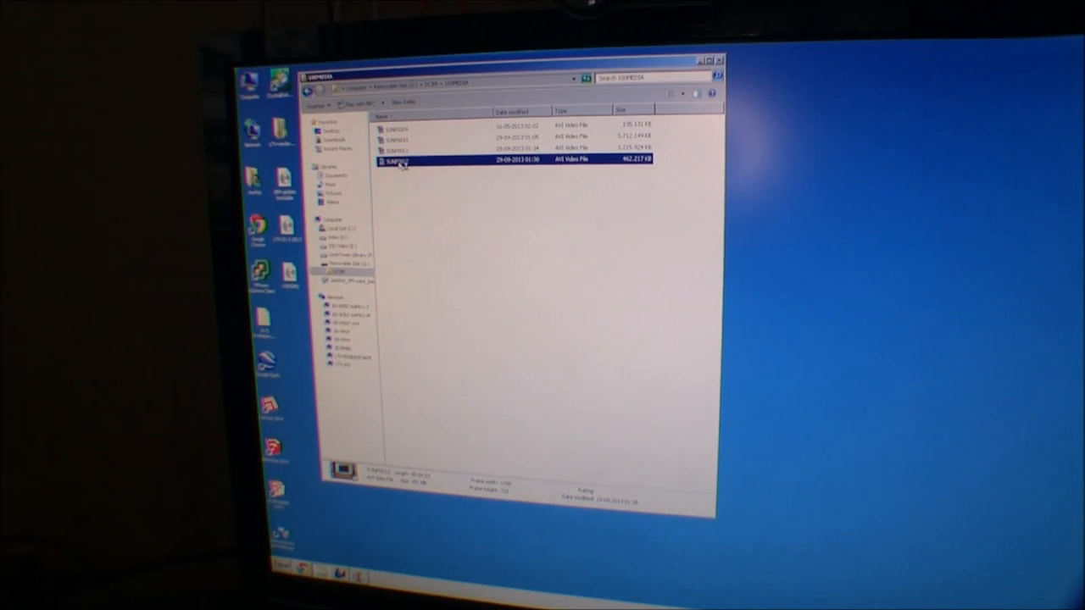
double_click(395, 159)
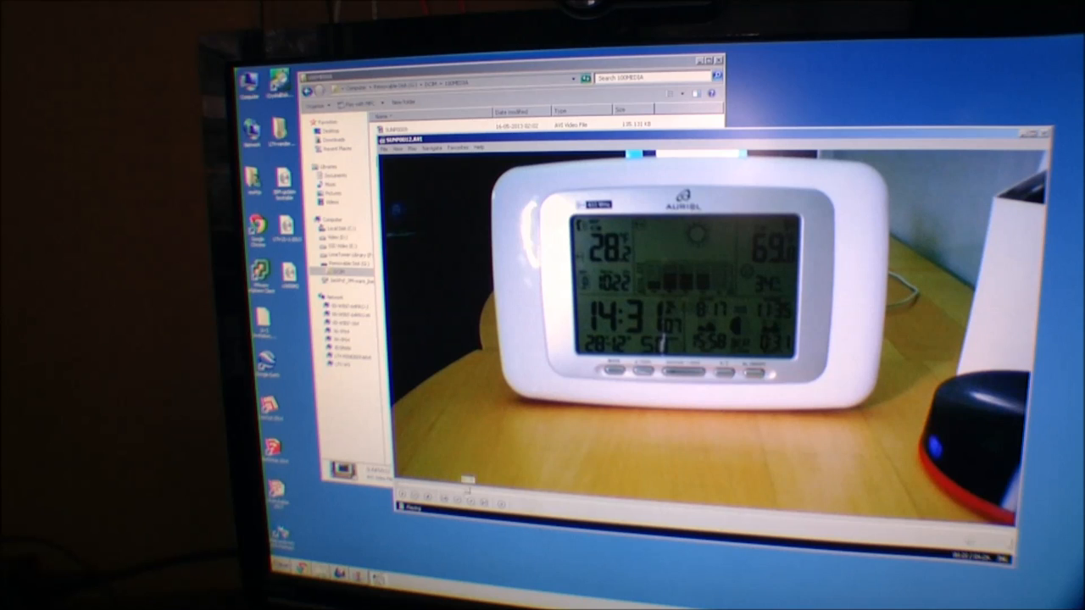